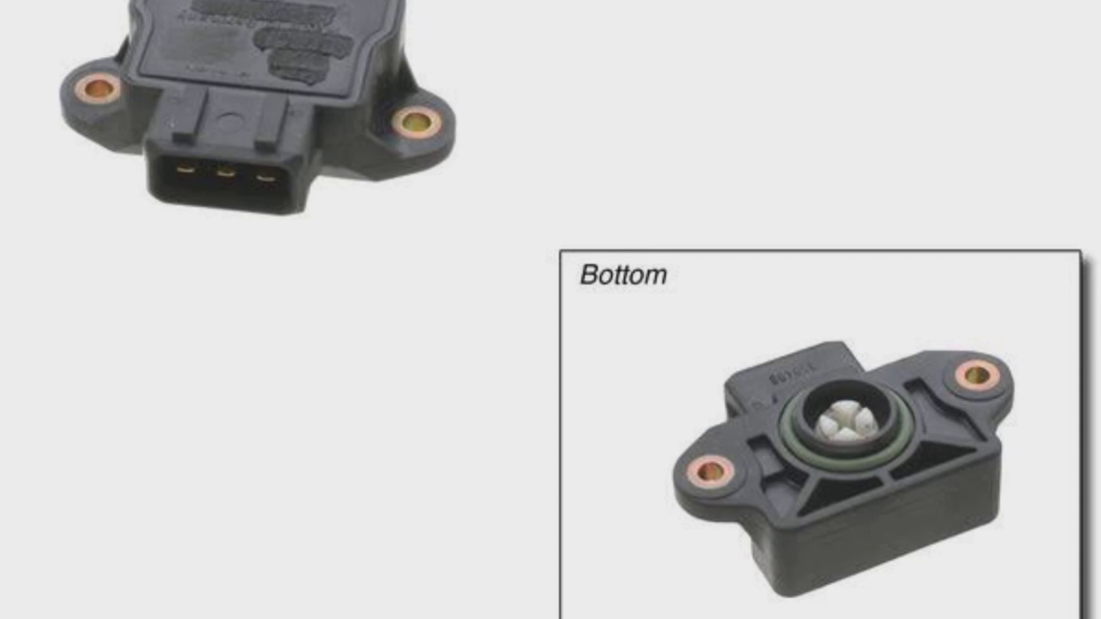
scroll("down", 3)
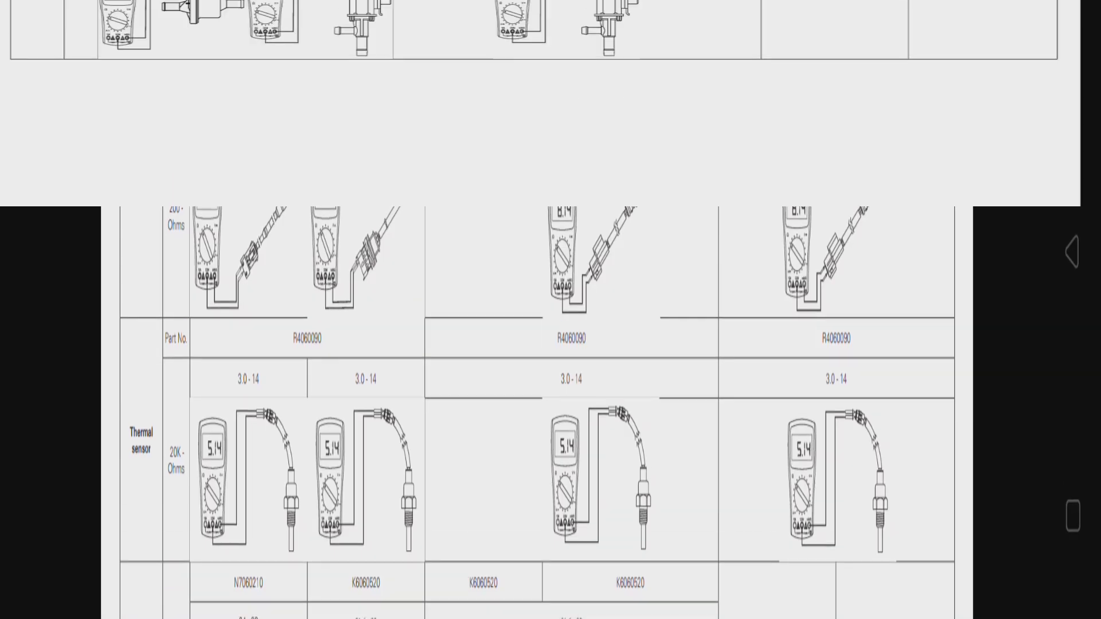
scroll("up", 3)
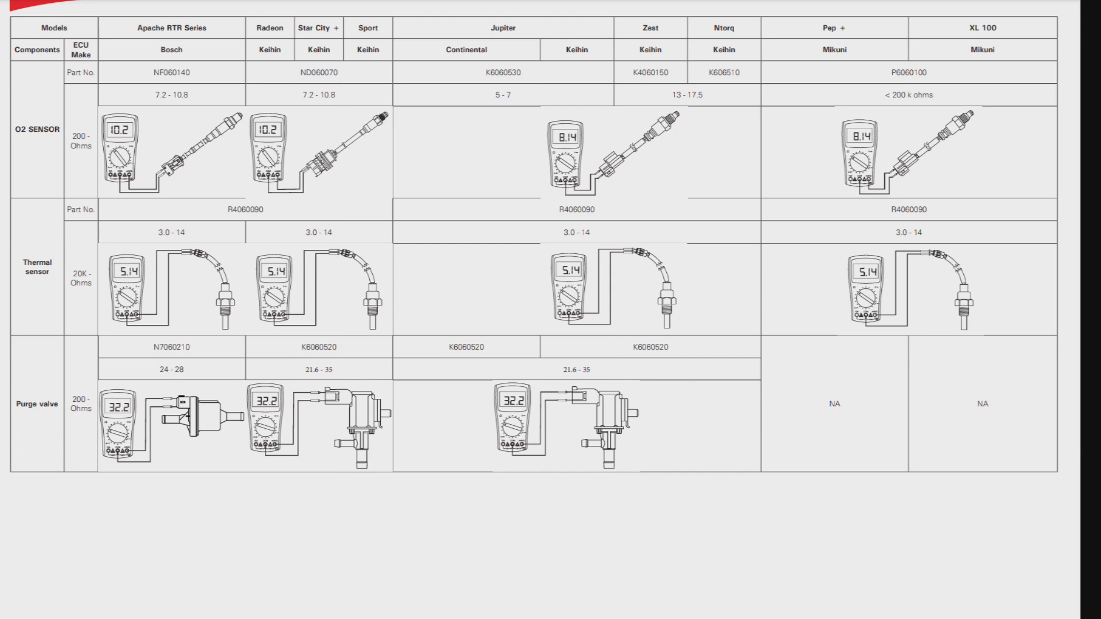